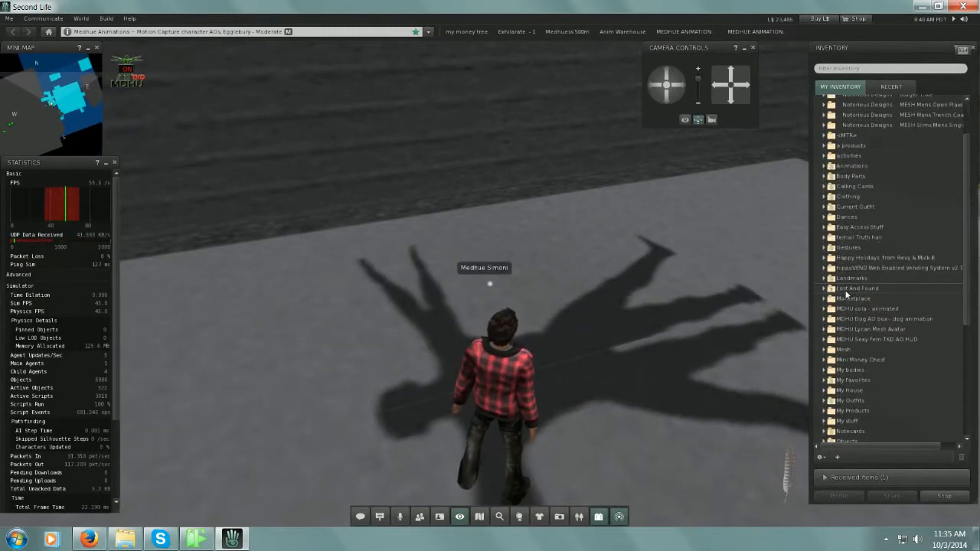
- Expand the Furniture > Theatre Chairs inventory folder to rez three red chairs in a row
scroll(down, 3)
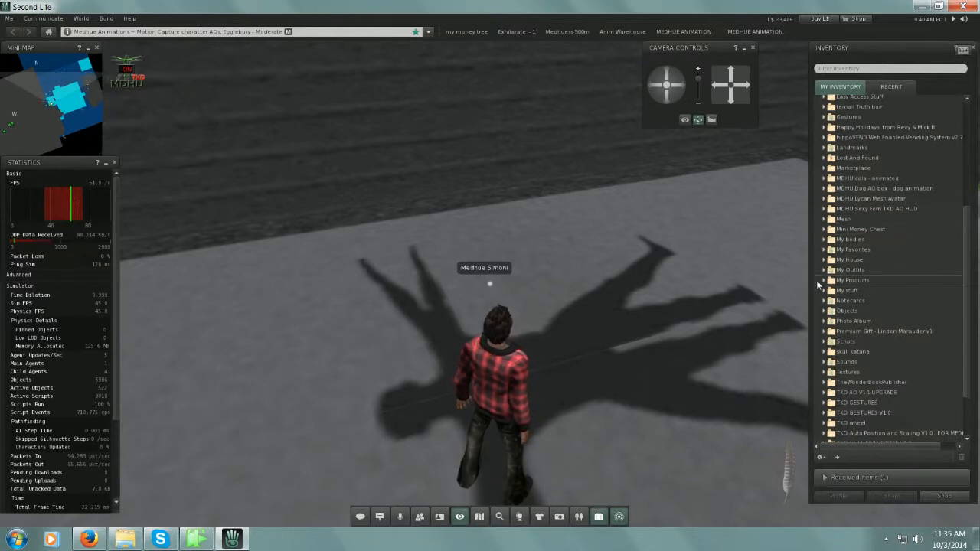
click(823, 280)
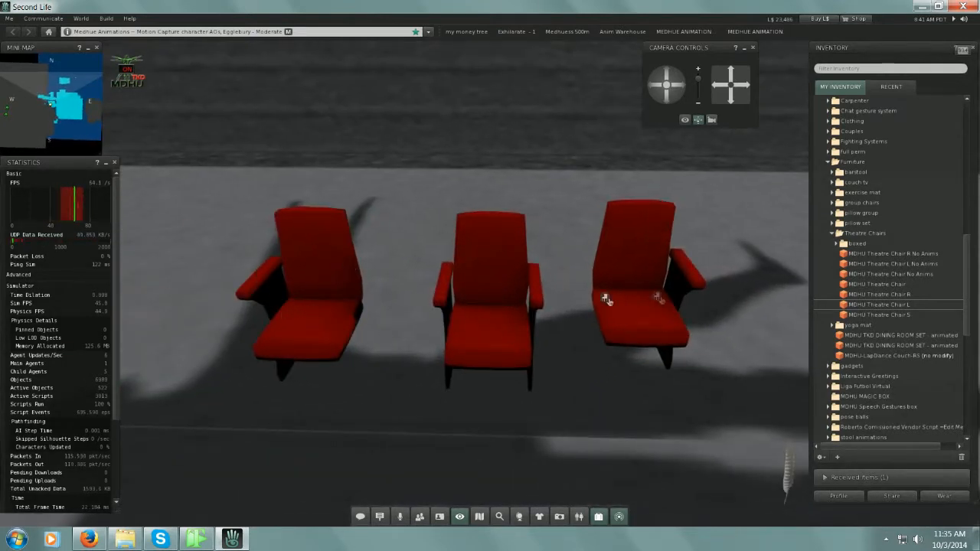
mouse_move(670, 293)
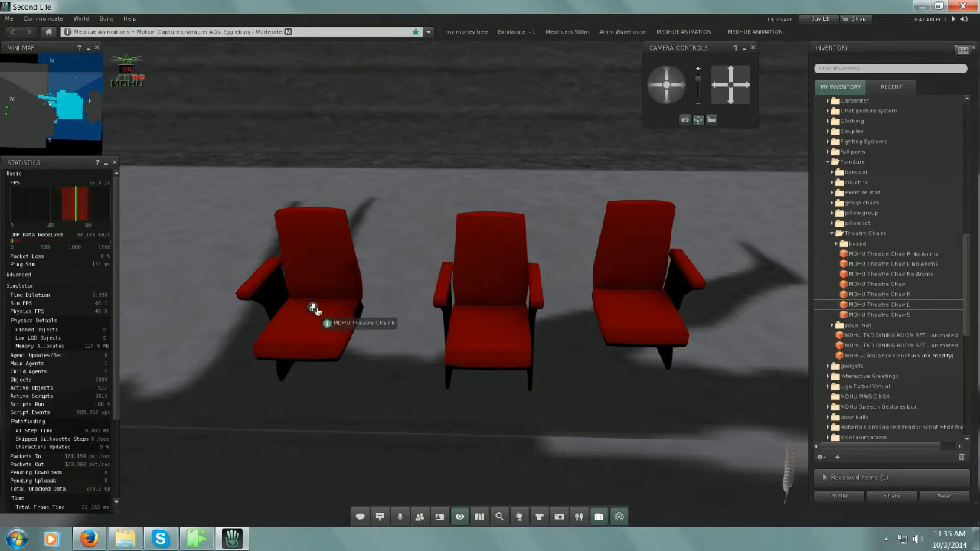
mouse_move(608, 317)
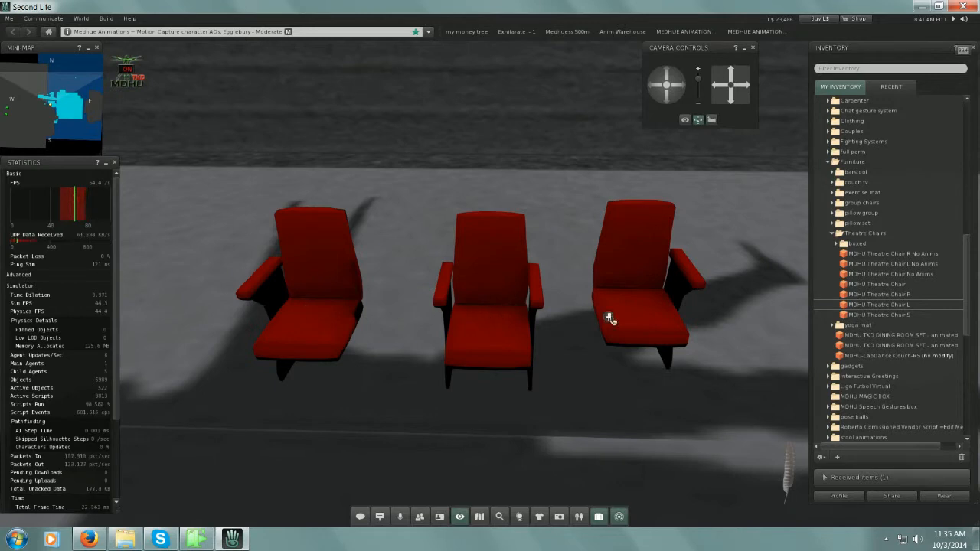
mouse_move(486, 373)
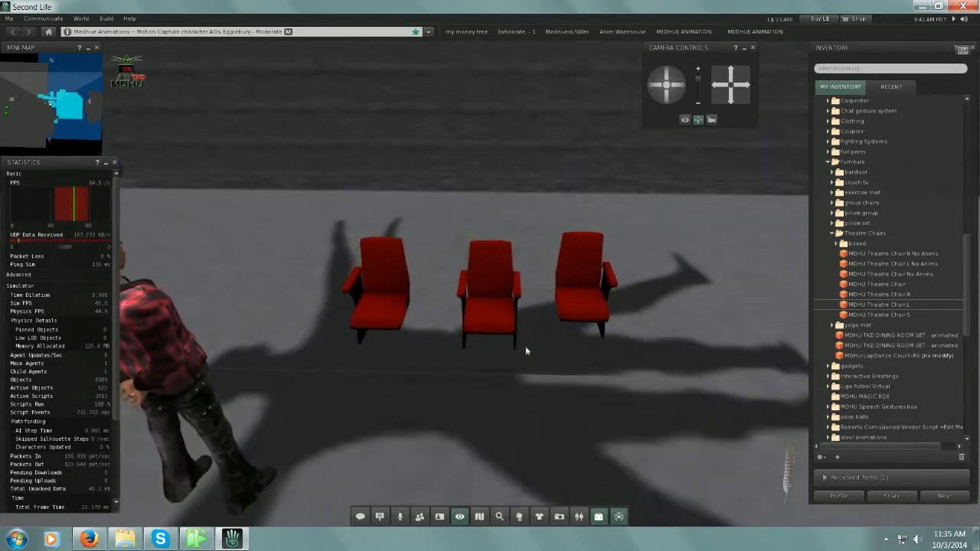
- Right-click the middle theatre chair and choose Edit to open the Build window
right_click(490, 279)
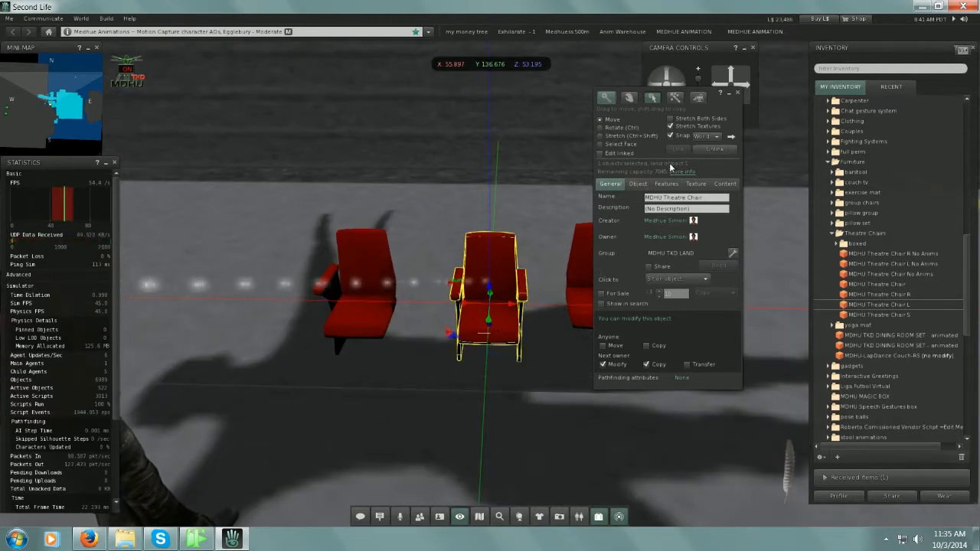
- Show land impact details, move the panel aside, and select the left chair (impact 1)
click(682, 171)
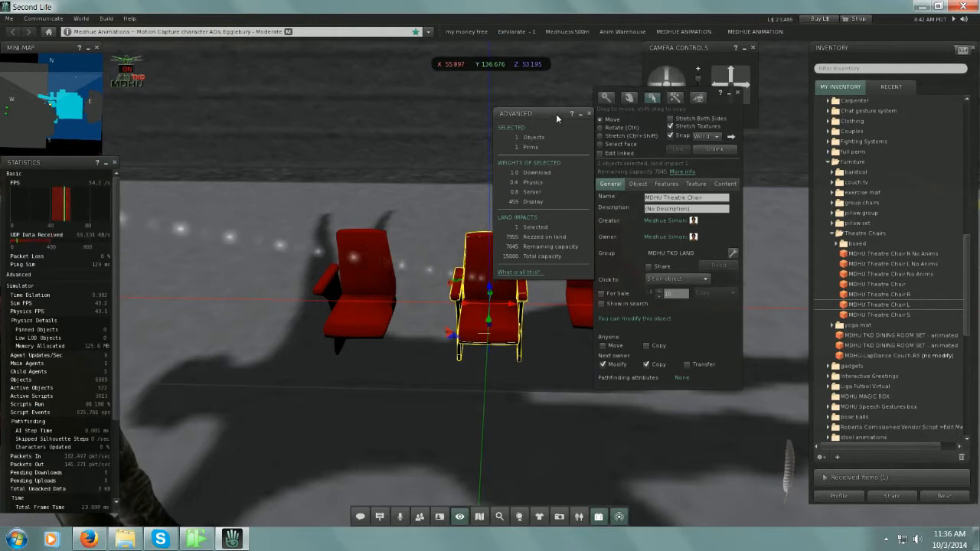
drag(557, 118, 248, 82)
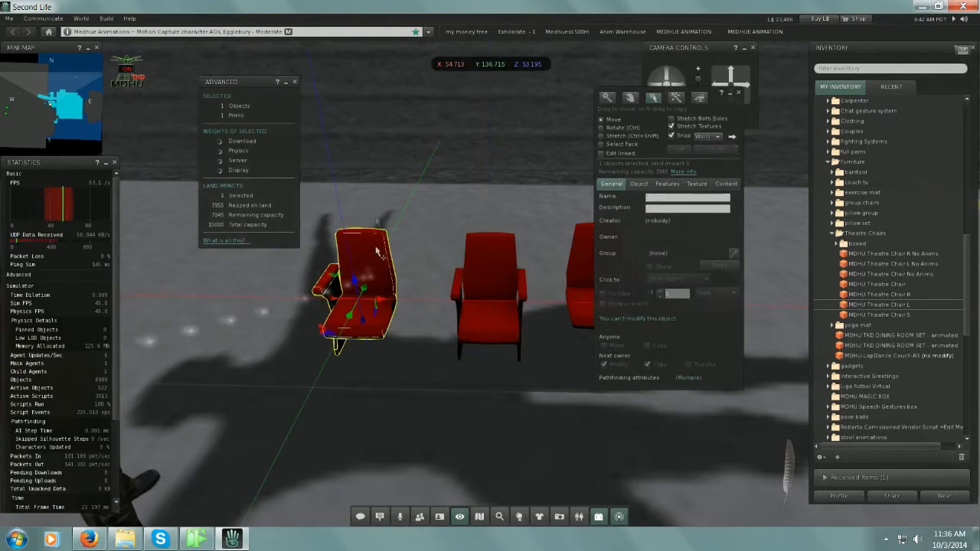
click(356, 283)
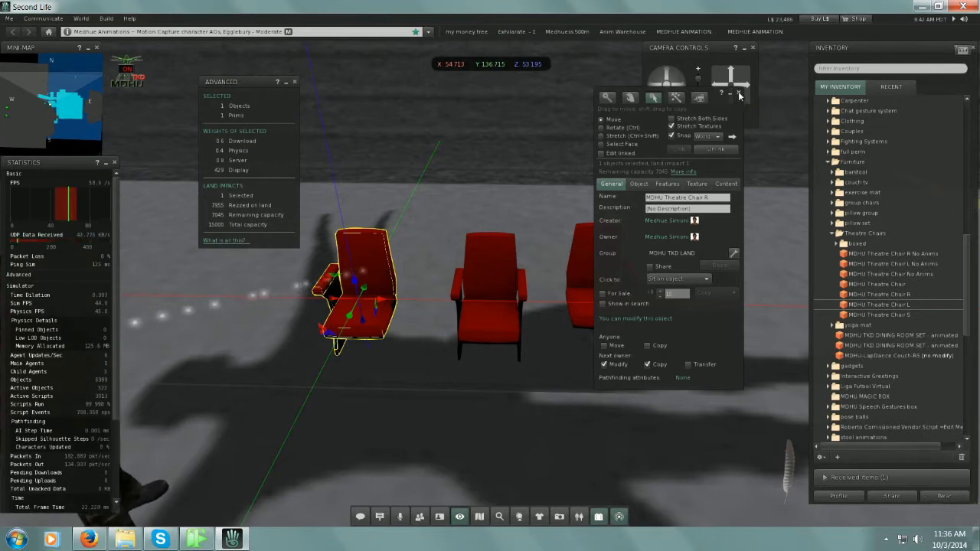
- Take the right chair back into inventory and edit the middle MDHU Theatre Chair
right_click(597, 275)
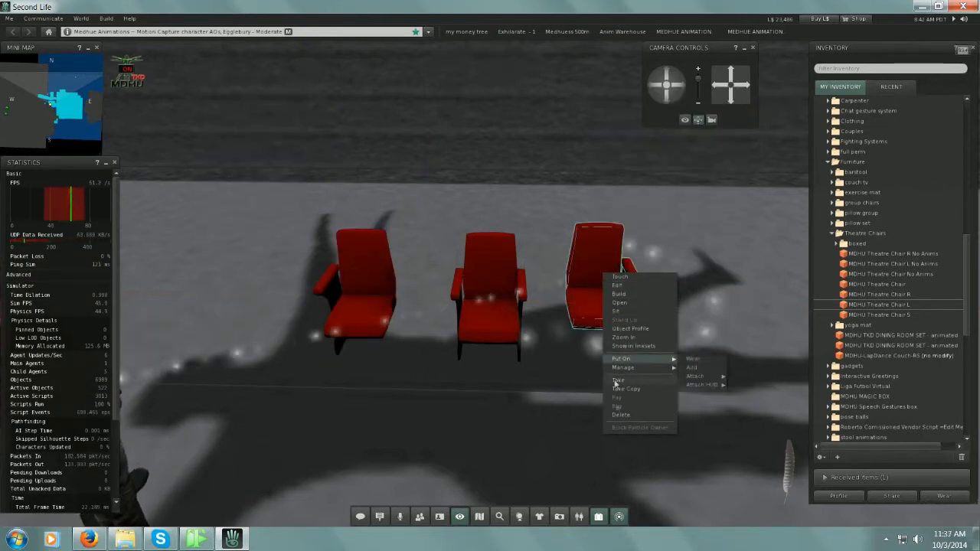
click(618, 380)
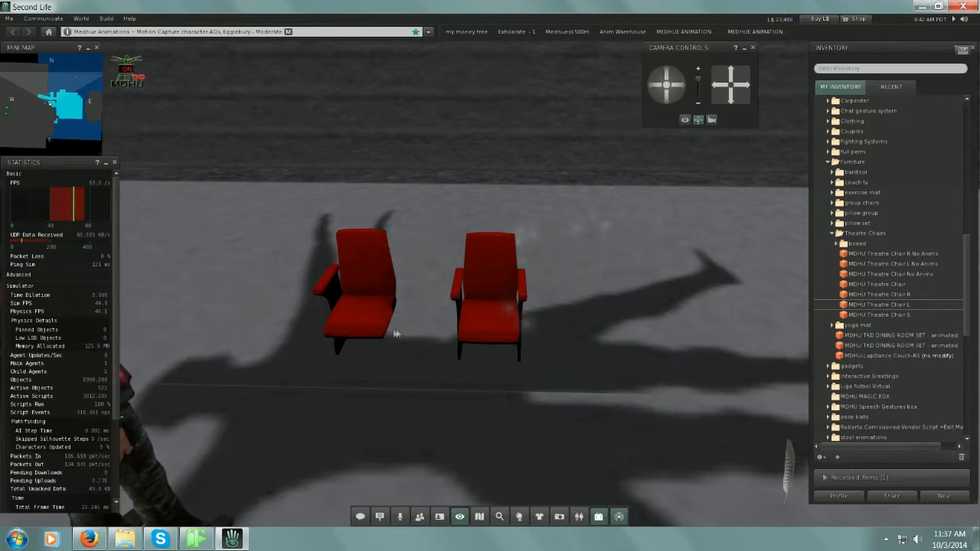
right_click(490, 306)
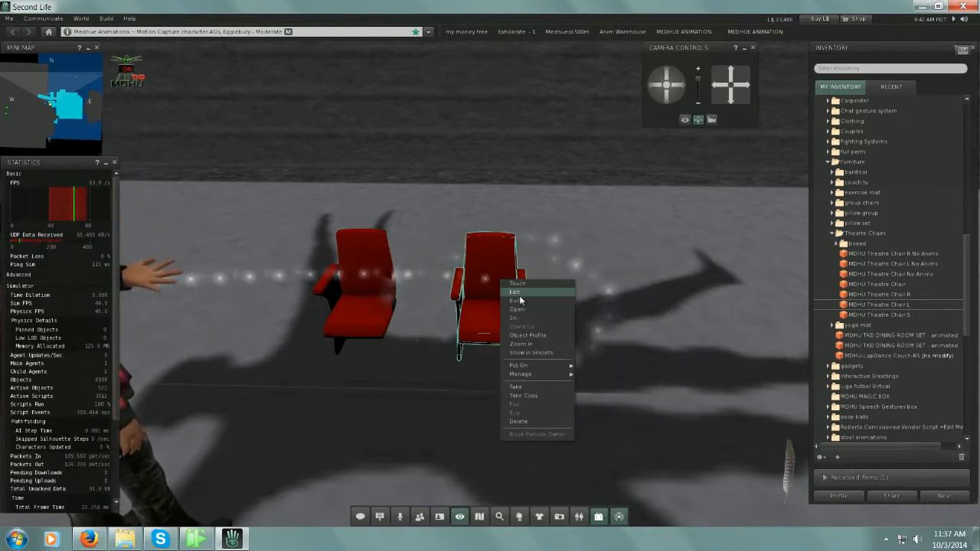
click(514, 292)
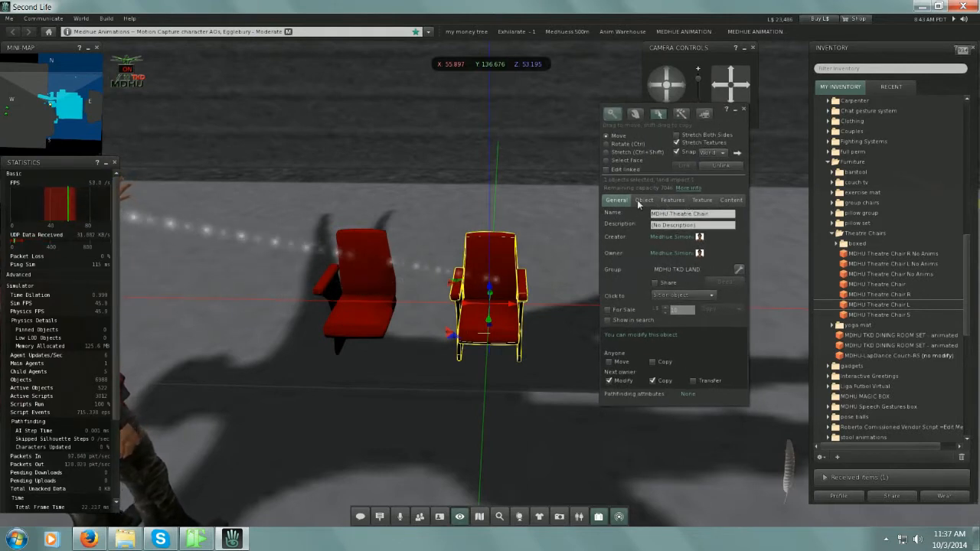
- Select the left chair and shift-drag a copy pressed against the middle chair
click(644, 200)
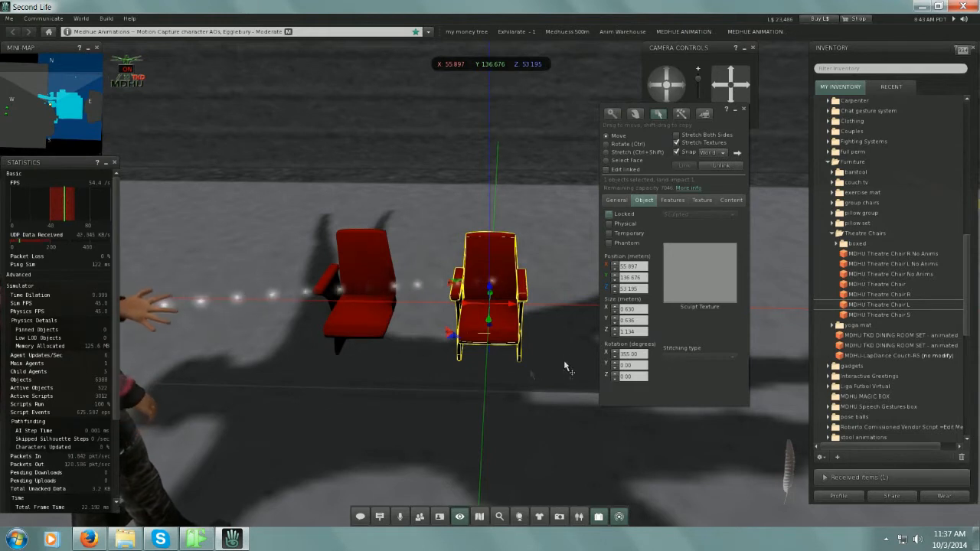
mouse_move(389, 365)
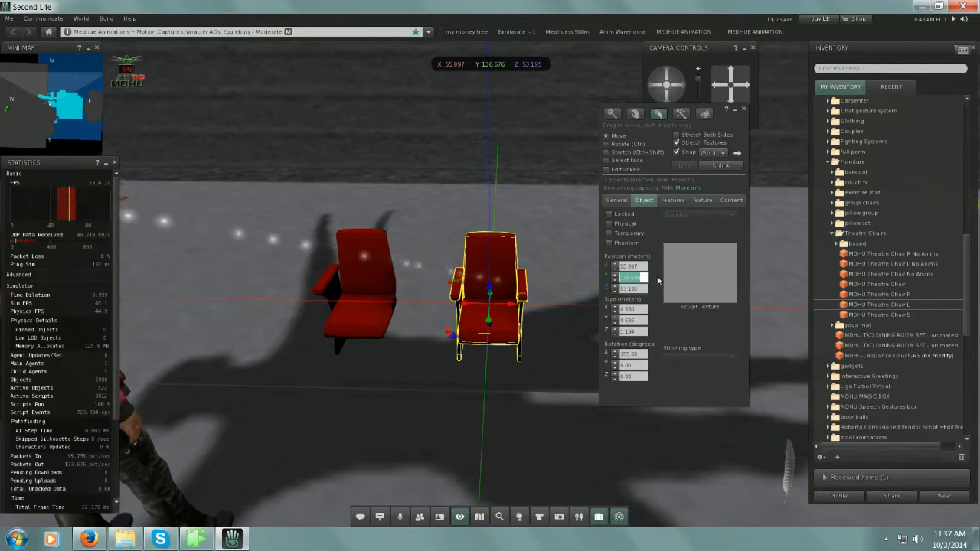
click(607, 144)
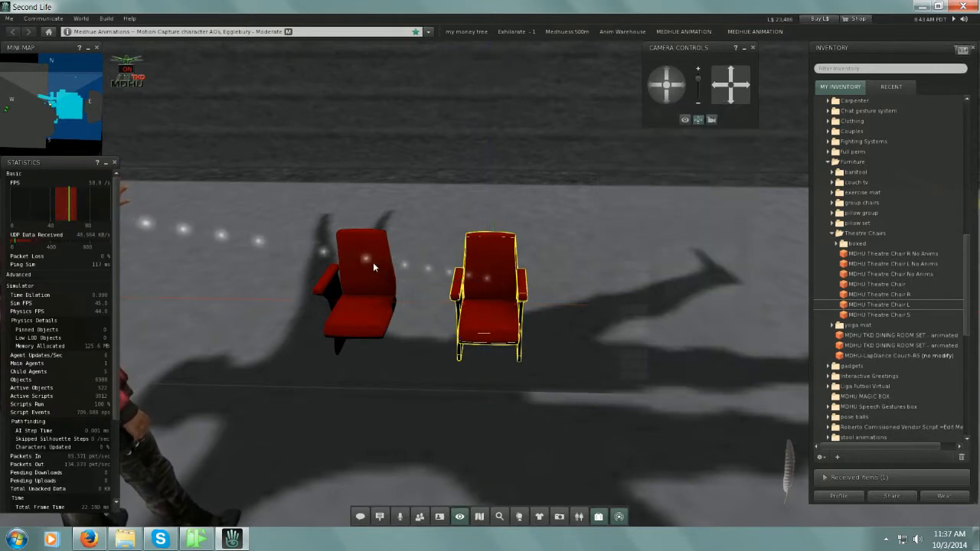
click(359, 276)
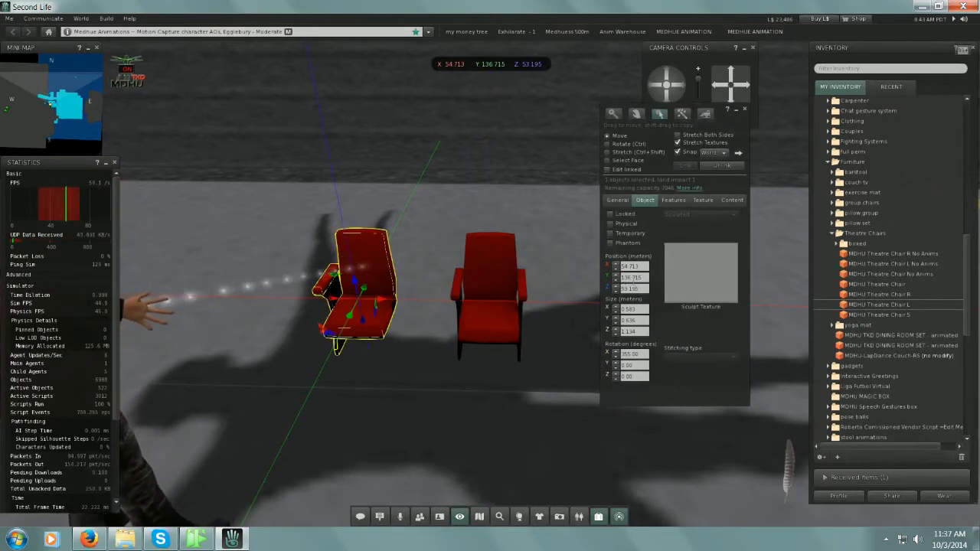
click(608, 144)
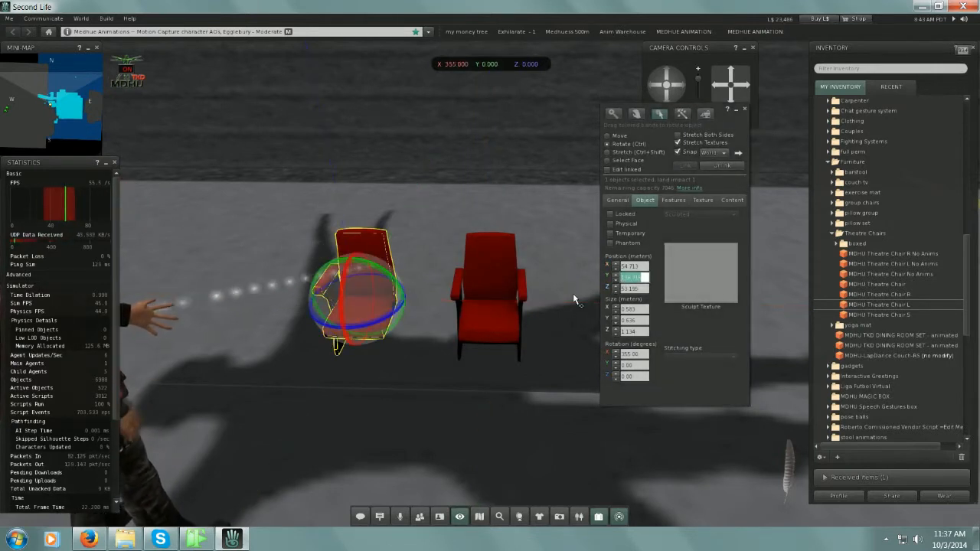
click(608, 135)
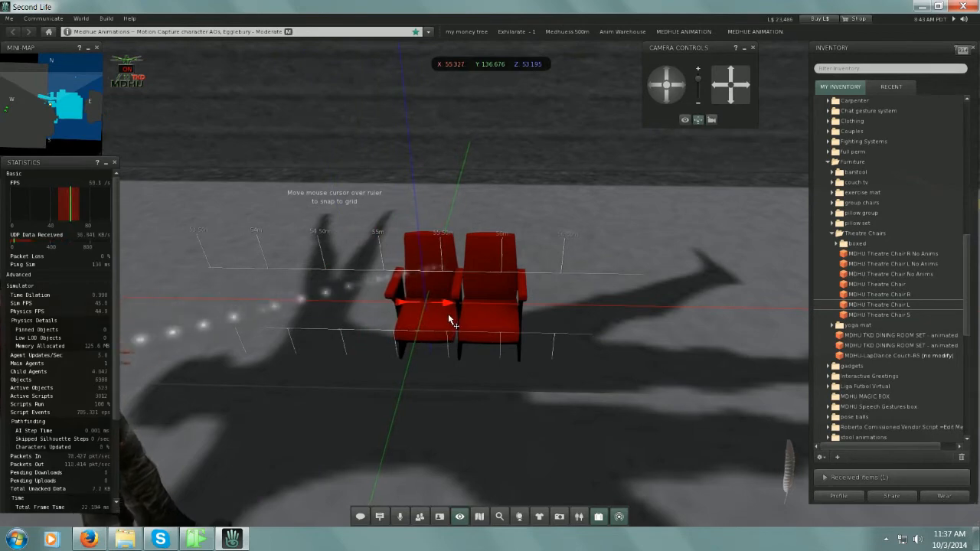
click(425, 306)
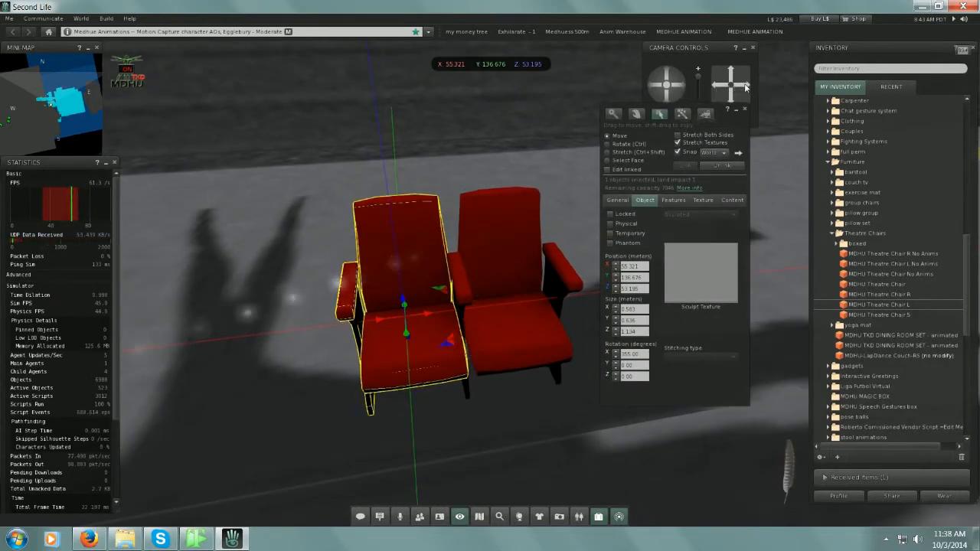
mouse_move(697, 96)
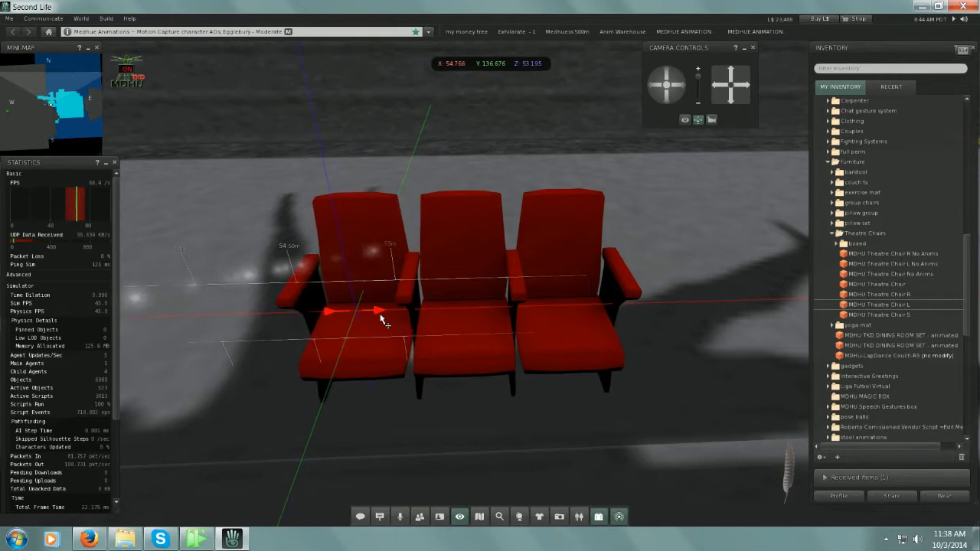
- Shift-drag three more chair copies onto the end, making a row of eight
click(356, 306)
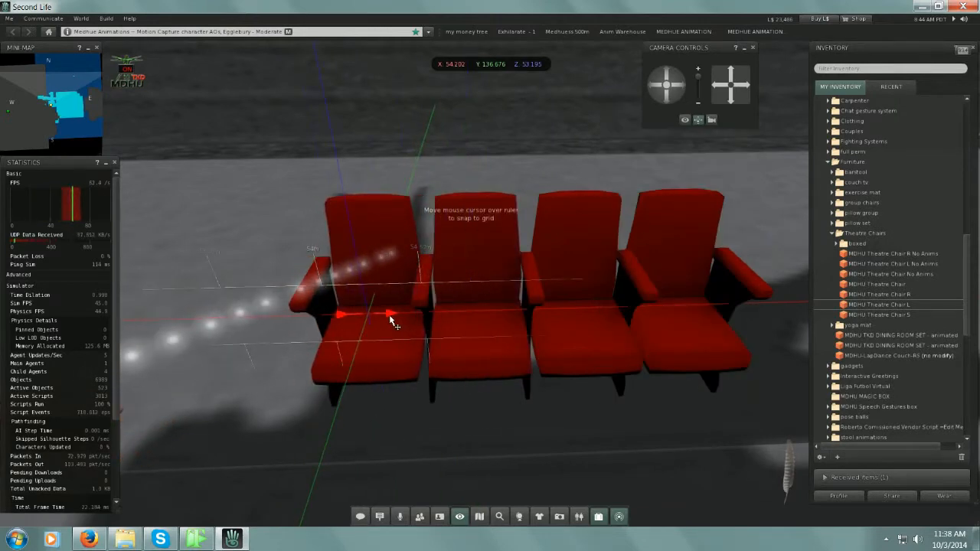
click(390, 318)
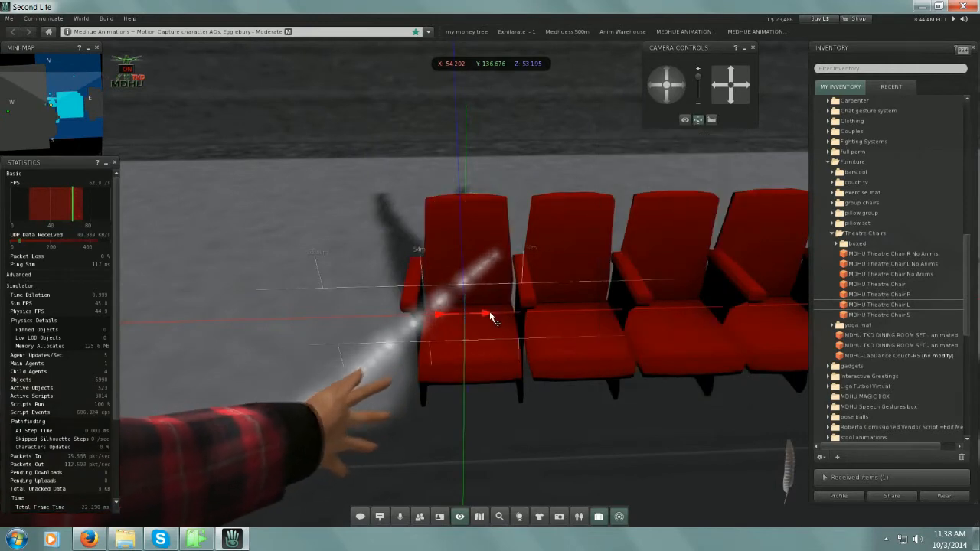
click(467, 306)
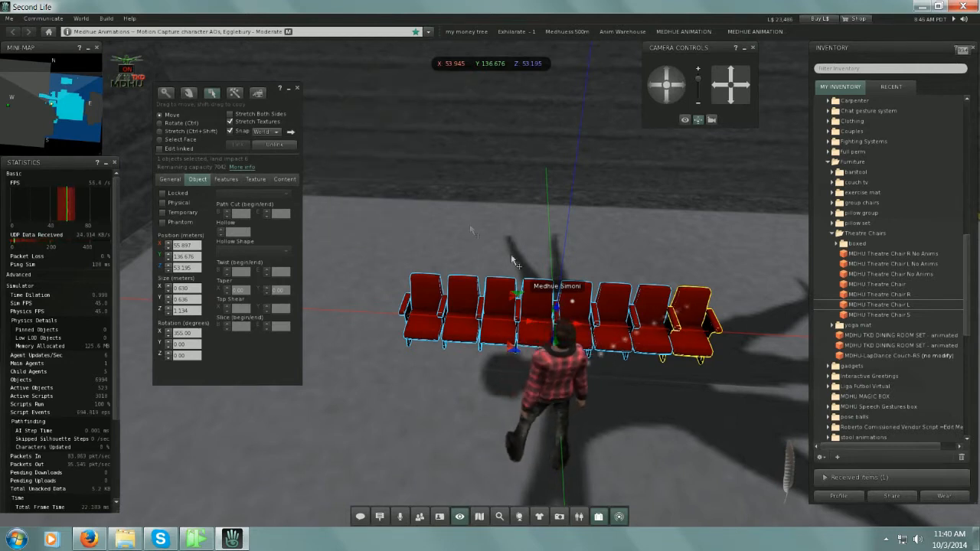
- Select the row of eight chairs and link them into one object
click(160, 123)
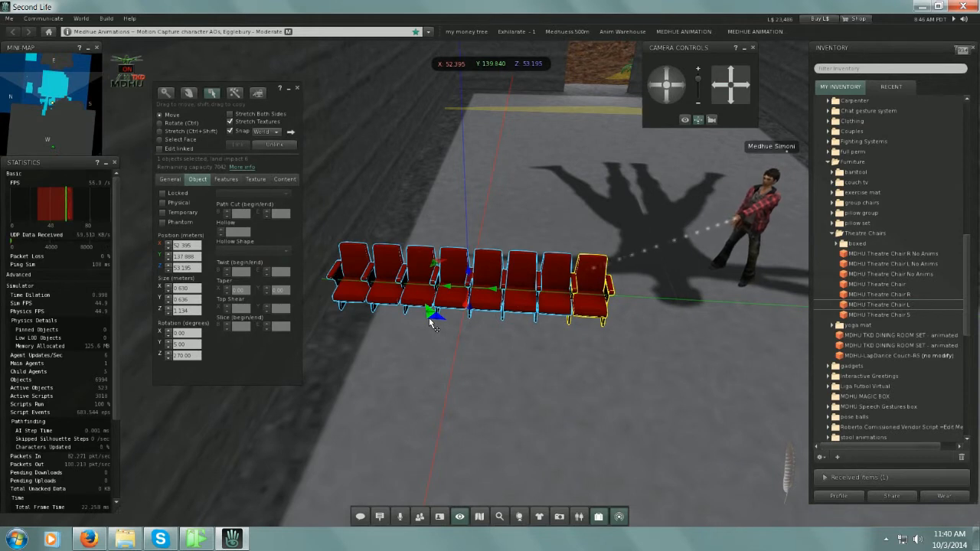
mouse_move(670, 366)
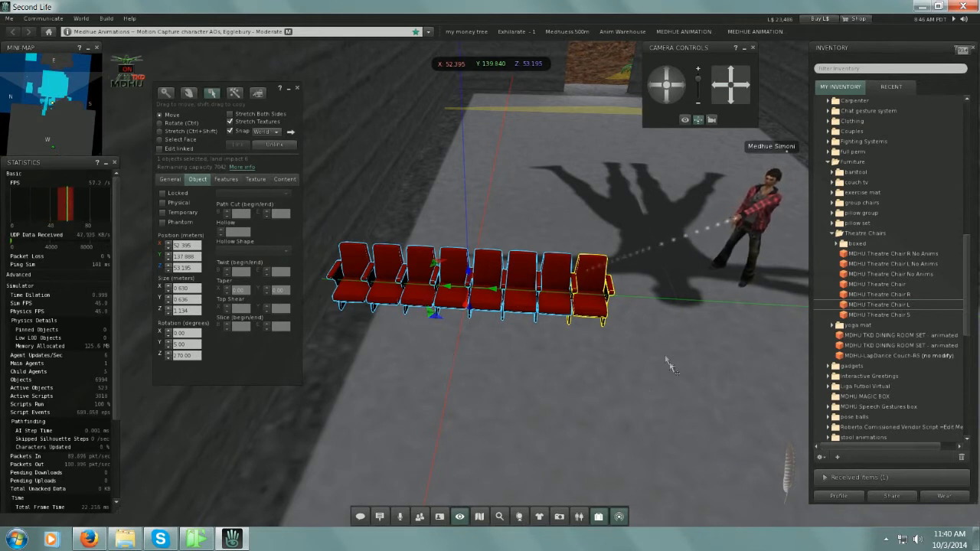
mouse_move(497, 354)
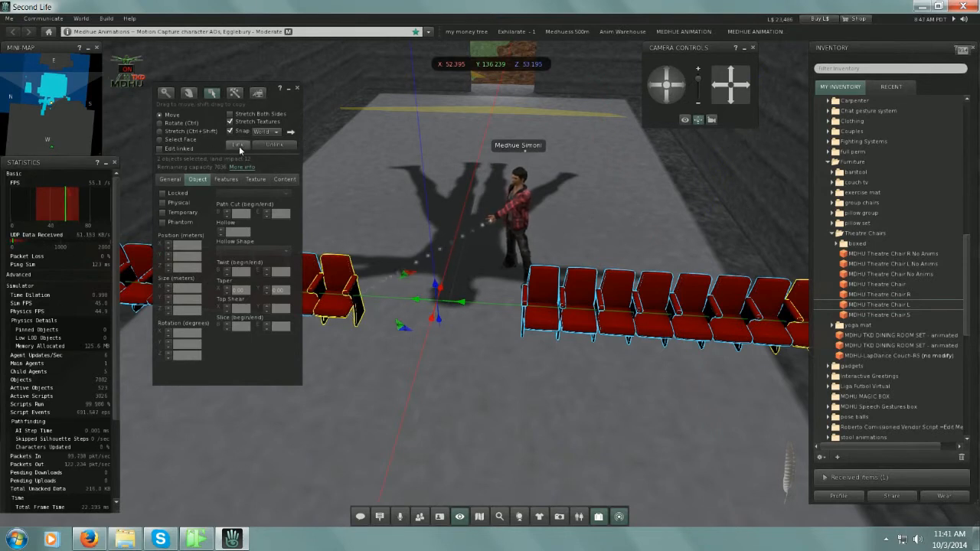
click(238, 144)
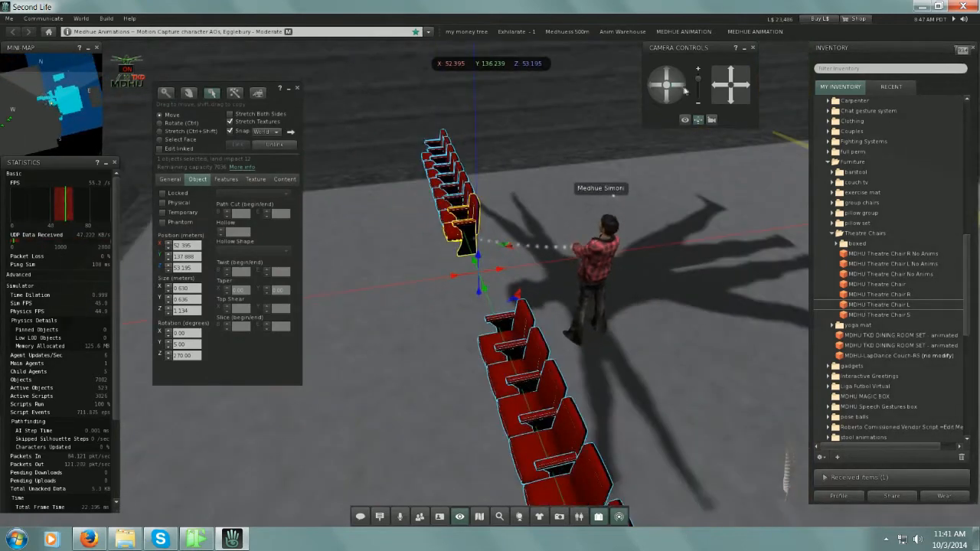
- Turn the view and shift-drag the linked rows into two new rows
click(739, 85)
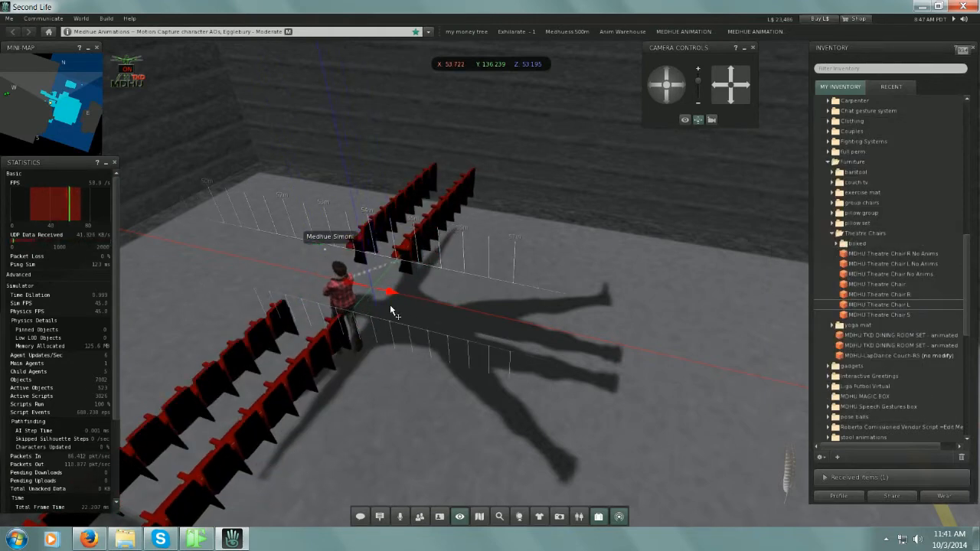
click(406, 252)
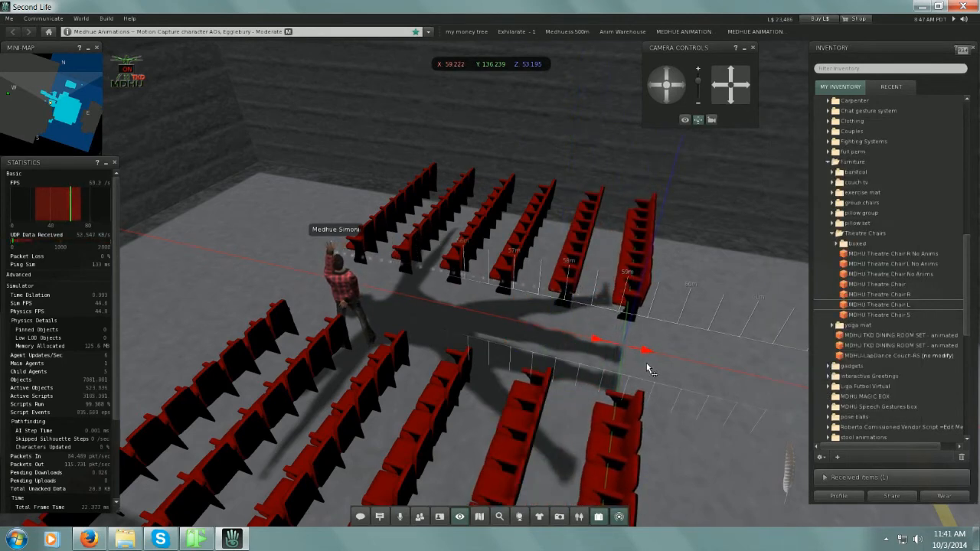
click(620, 291)
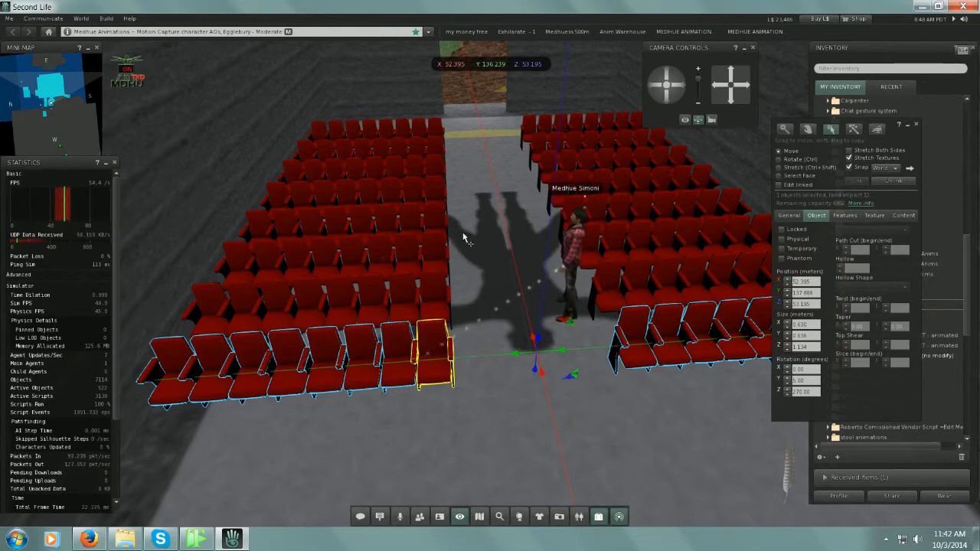
mouse_move(381, 317)
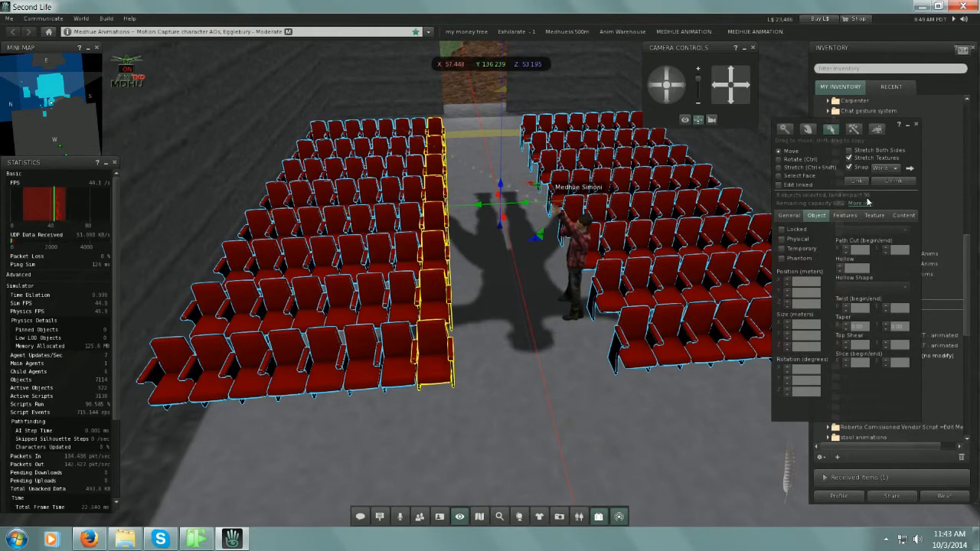
- Link the left block of chair rows into one object and view land impact details
click(857, 182)
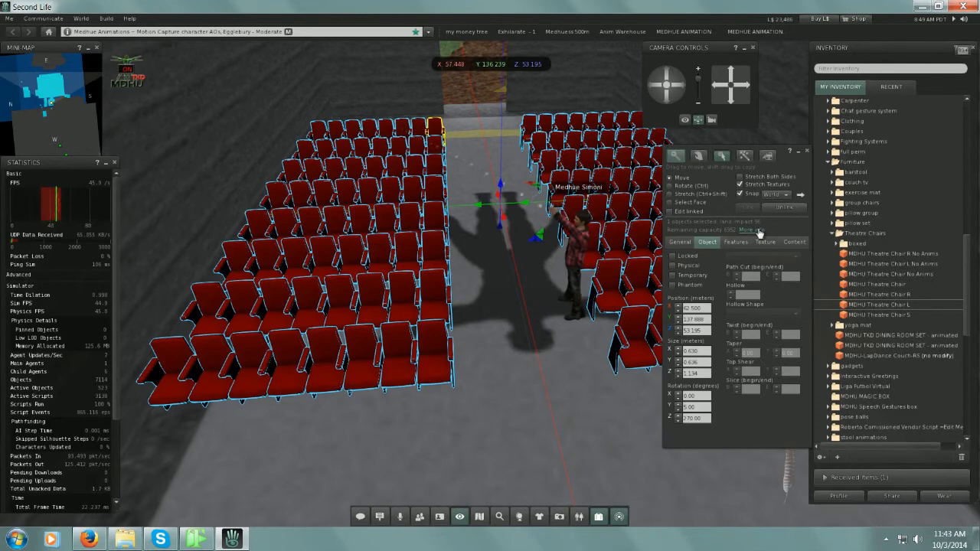
mouse_move(754, 229)
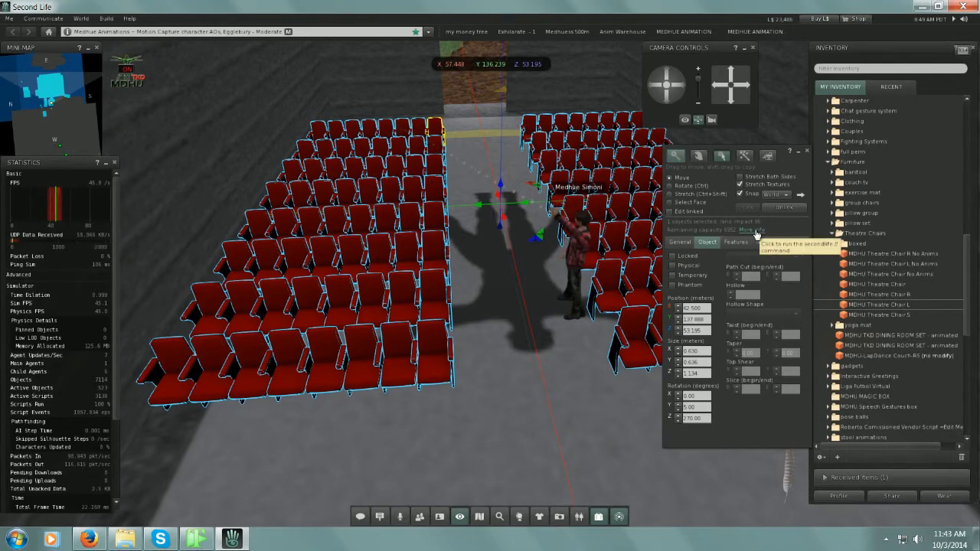
click(751, 230)
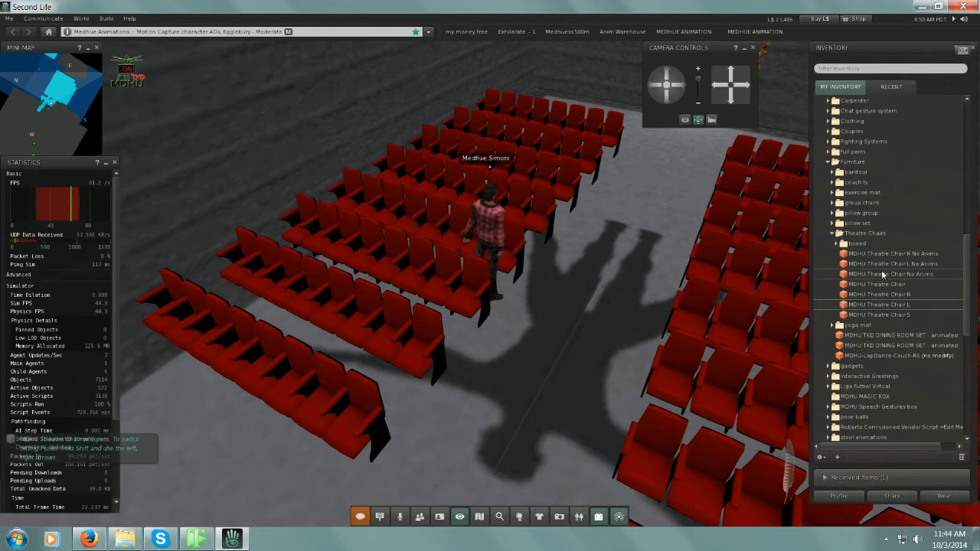
- Select the MDHU Theatre Chair No Anims item in the Theatre Chairs inventory folder
click(890, 274)
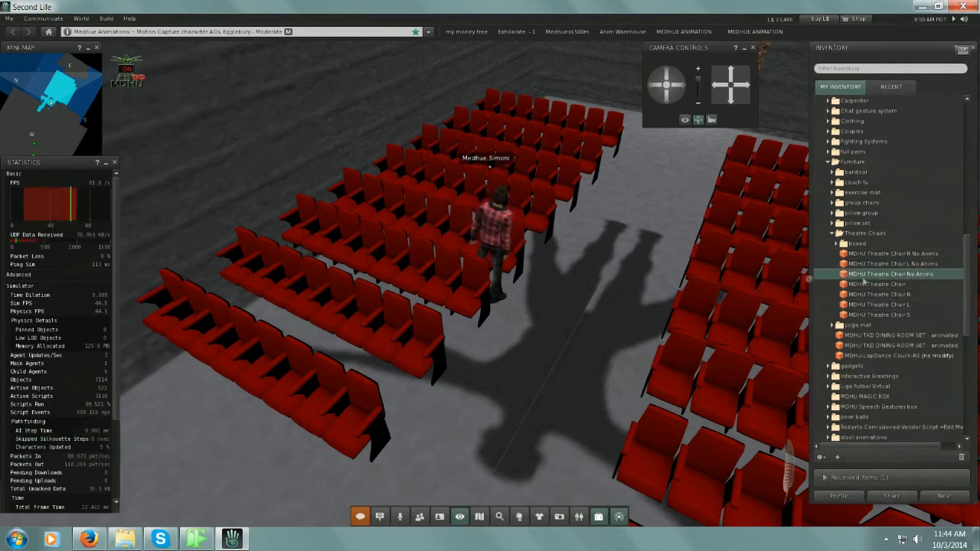